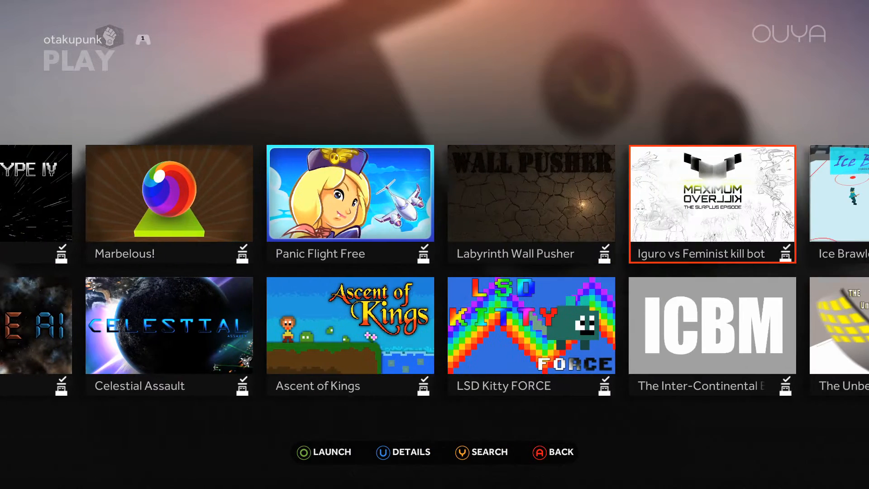
- Scroll the PLAY library right to reach The Unbeatable Egg tile
scroll(right, 3)
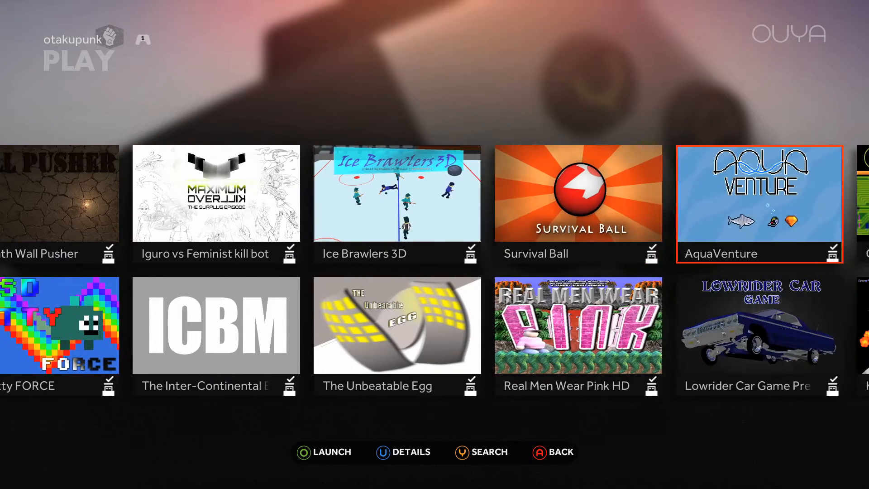
scroll(right, 3)
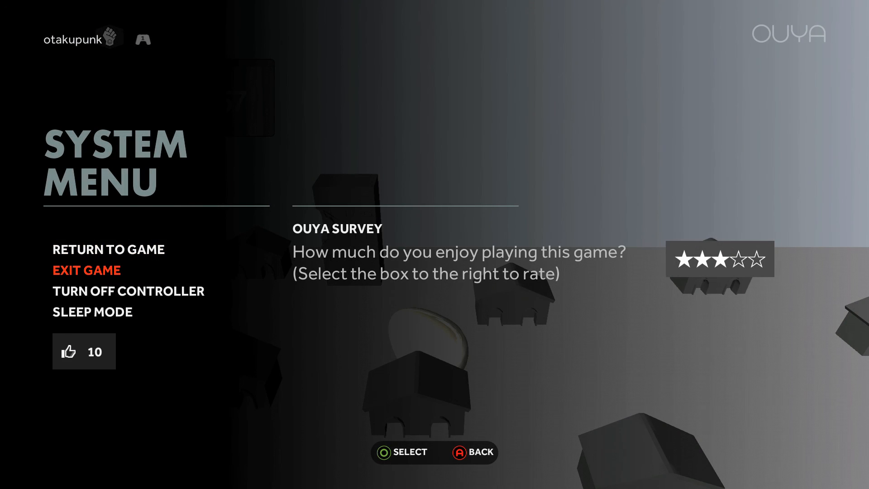
- Exit The Unbeatable Egg via EXIT GAME and confirm with OK, returning to the home menu
click(86, 270)
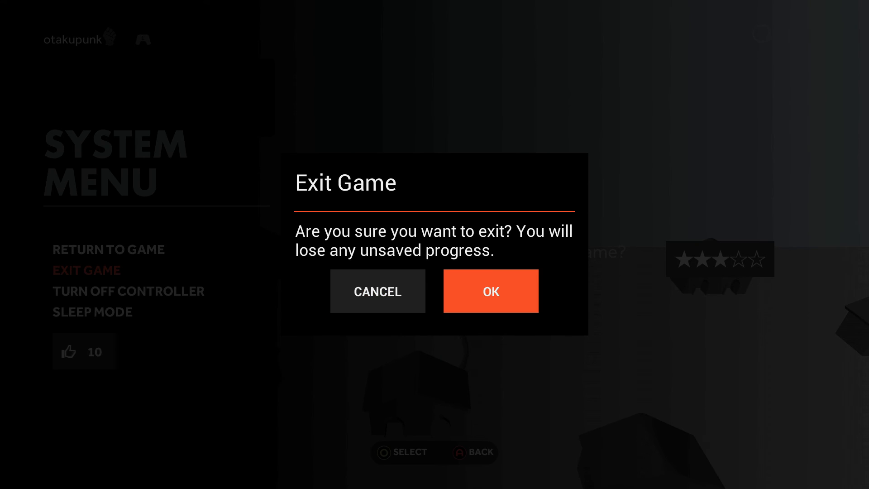
click(491, 291)
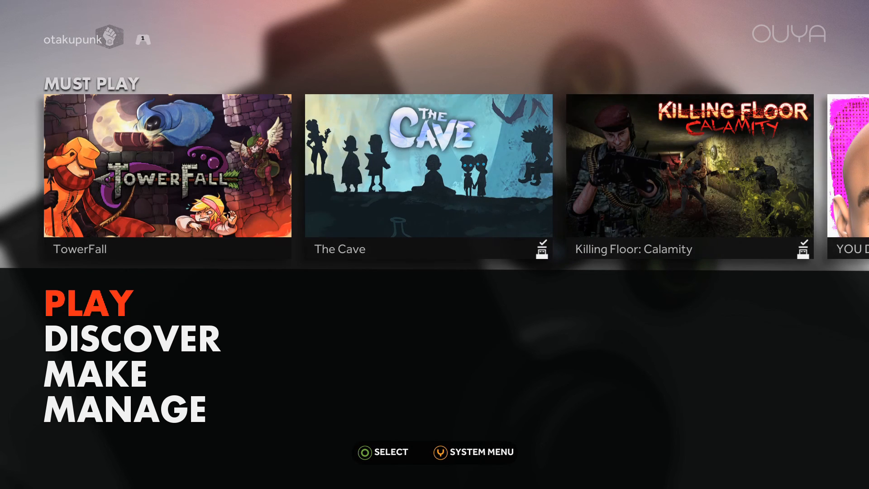